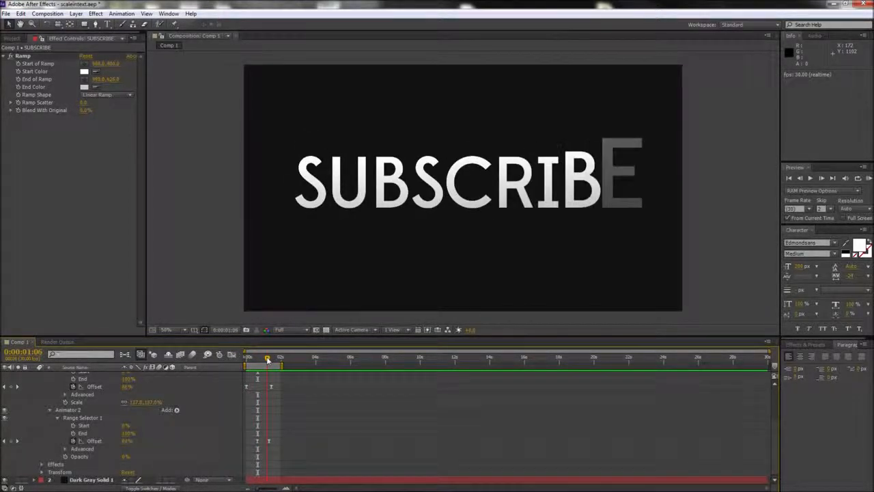
Create a new composition, Comp 2, keeping the default settings
{"action": "left_click", "coordinate": [47, 13]}
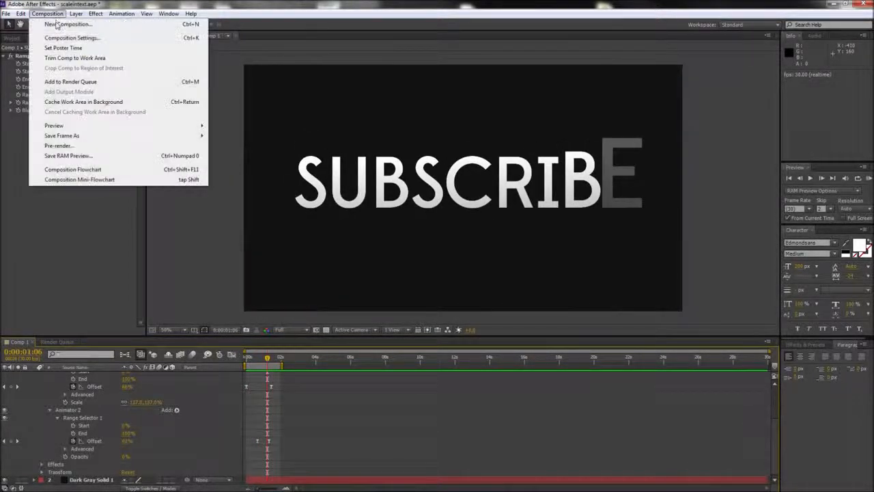
{"action": "left_click", "coordinate": [71, 38]}
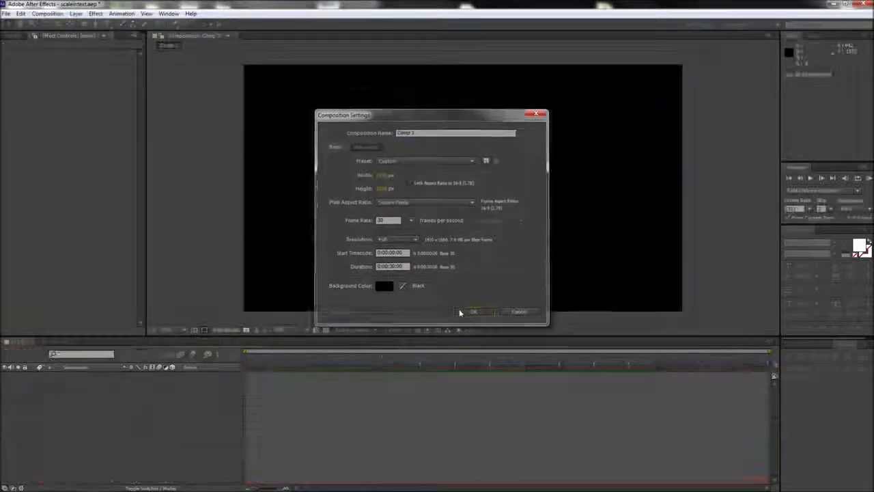
{"action": "left_click", "coordinate": [472, 311]}
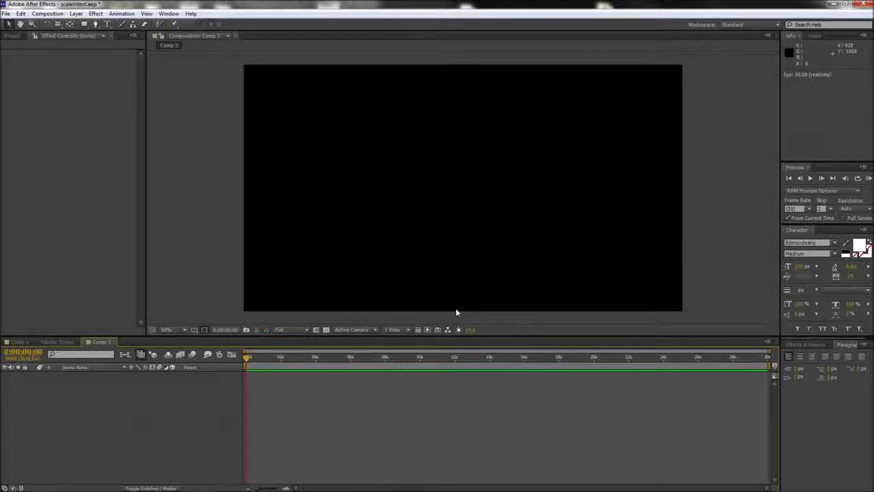
{"action": "mouse_move", "coordinate": [298, 161]}
{"action": "type", "text": "RCGTUTORI"}
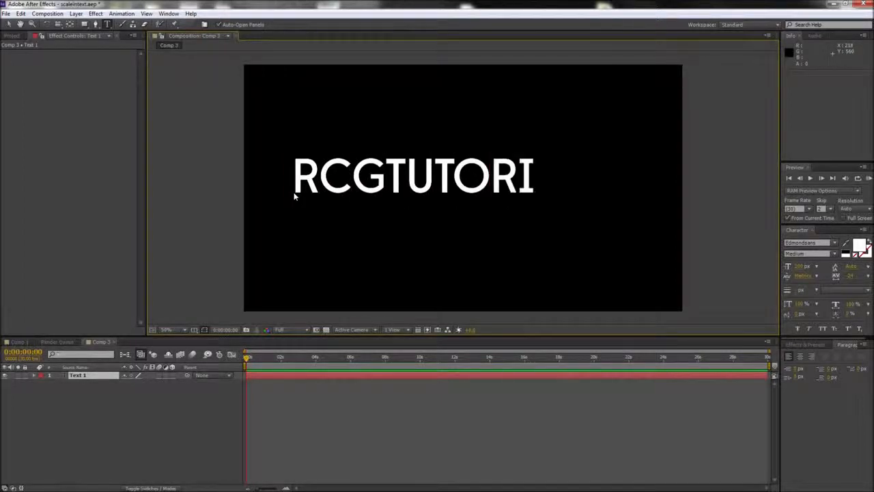
Add a centered white text layer reading RCGTUTORIALS to Comp 2
{"action": "type", "text": "ALS"}
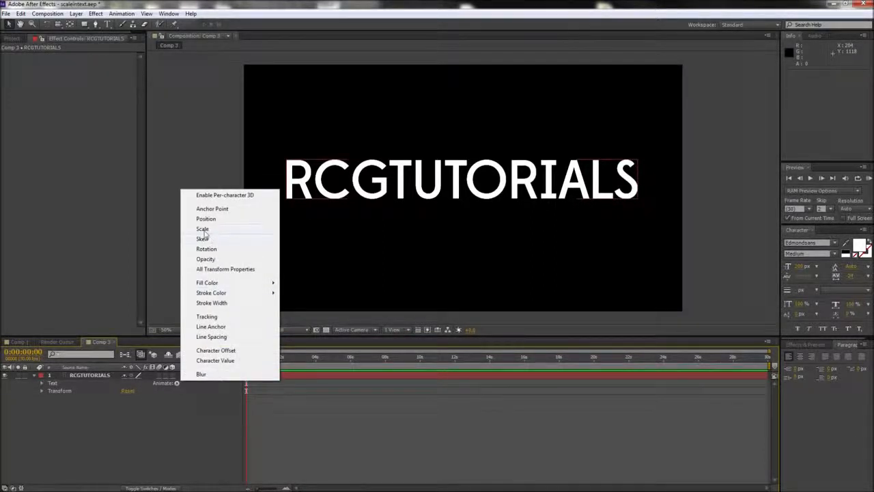
Add a Scale animator and an Opacity animator to the RCGTUTORIALS layer, folding Animator 2 away
{"action": "left_click", "coordinate": [202, 228]}
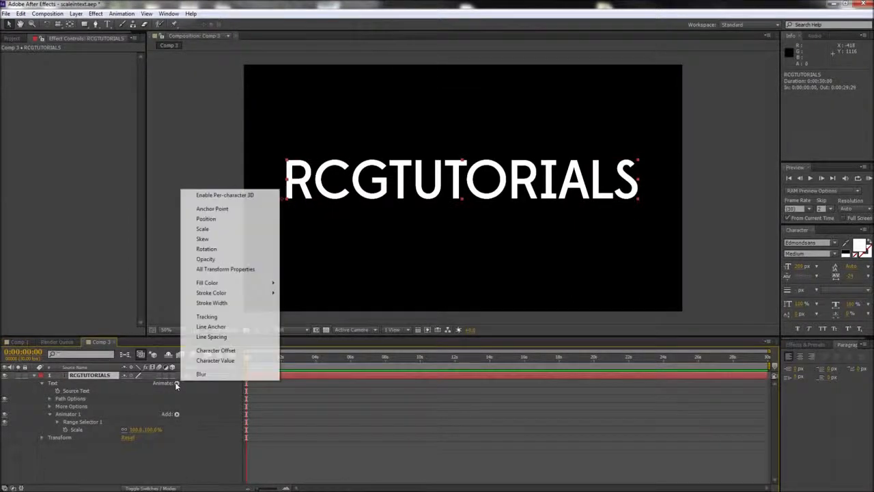
{"action": "left_click", "coordinate": [205, 259]}
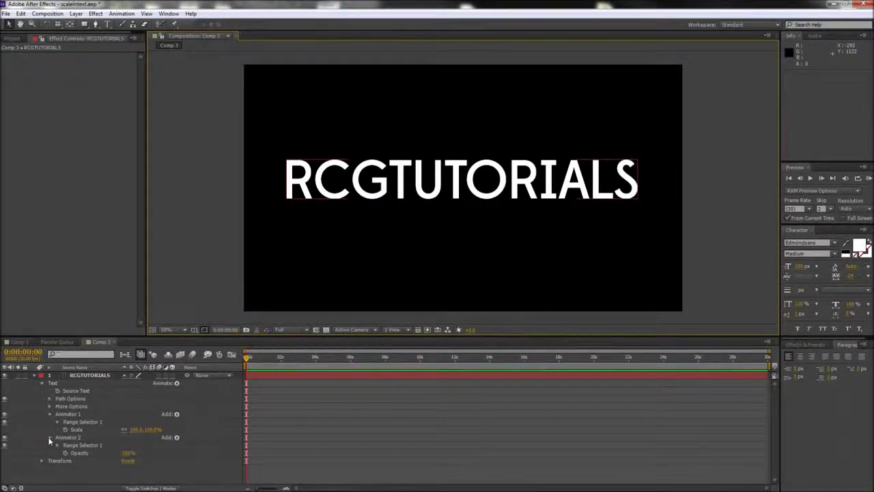
{"action": "left_click", "coordinate": [49, 437]}
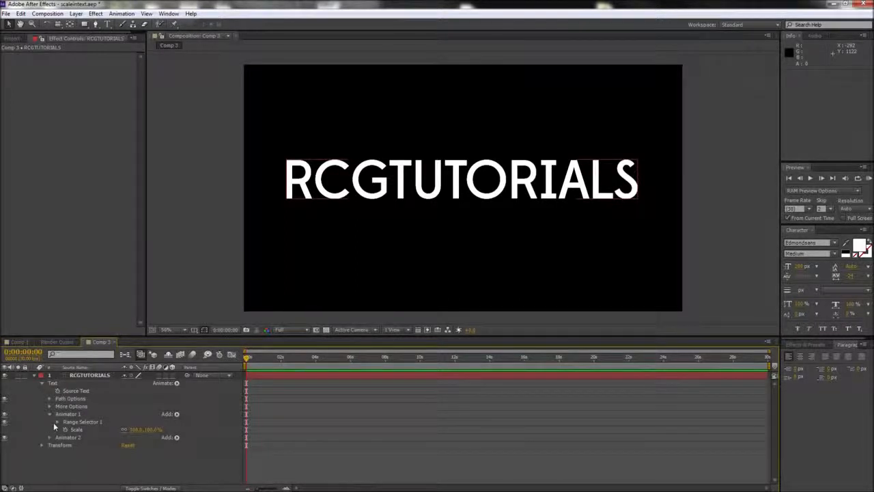
Reveal Animator 1's Range Selector and keyframe its Offset so scaling sweeps across the letters
{"action": "left_click", "coordinate": [58, 420]}
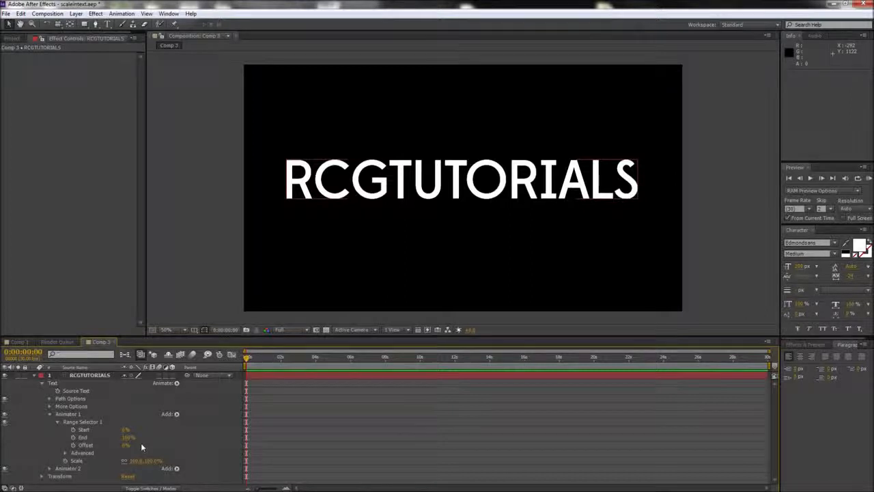
{"action": "mouse_move", "coordinate": [74, 445]}
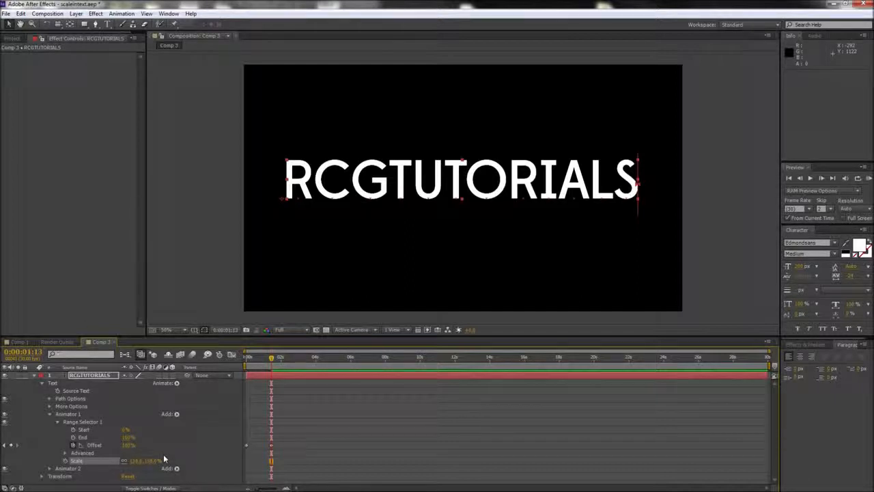
{"action": "left_click_drag", "start_coordinate": [271, 357], "coordinate": [257, 356]}
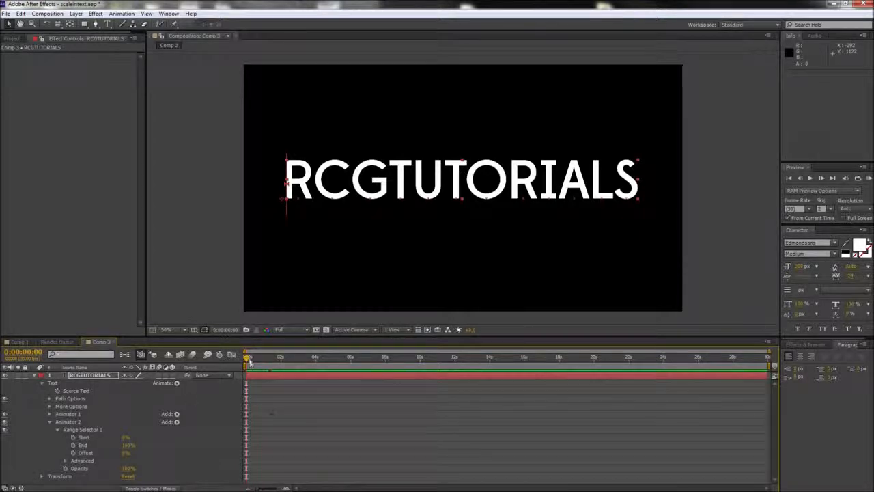
Scrub through the timeline to check the scale sweep across RCGTUTORIALS
{"action": "left_click_drag", "start_coordinate": [247, 356], "coordinate": [258, 357]}
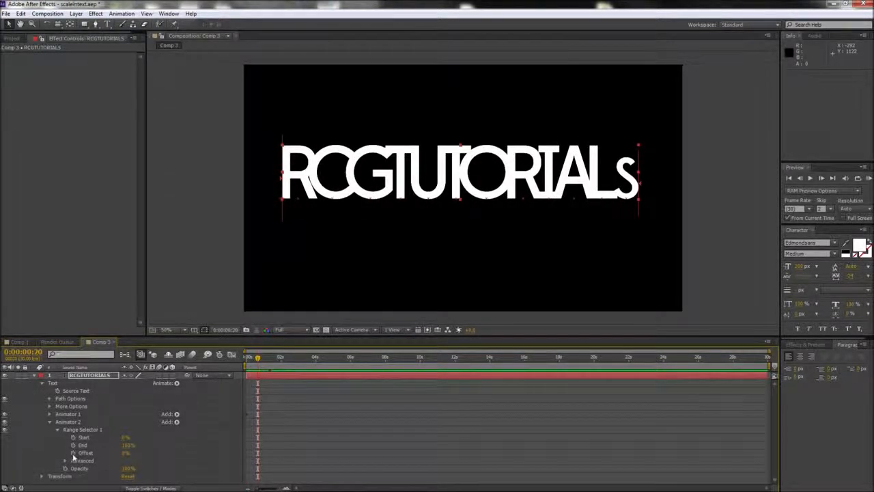
{"action": "left_click_drag", "start_coordinate": [257, 356], "coordinate": [268, 357]}
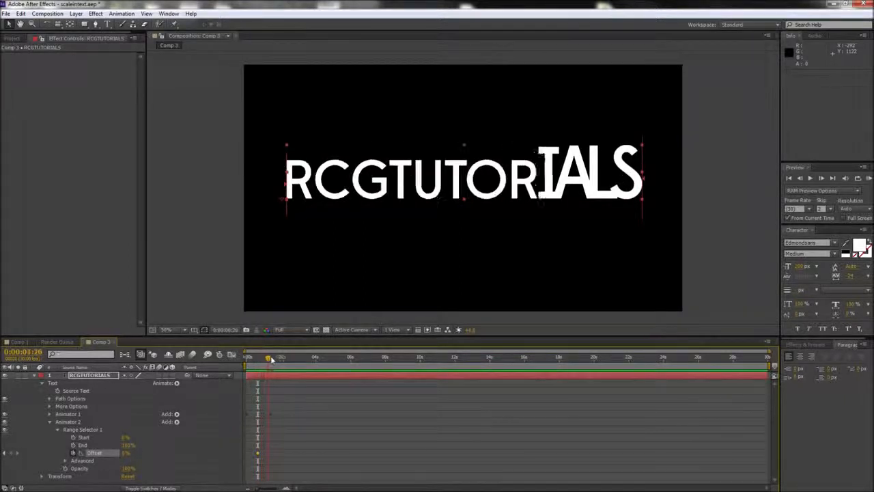